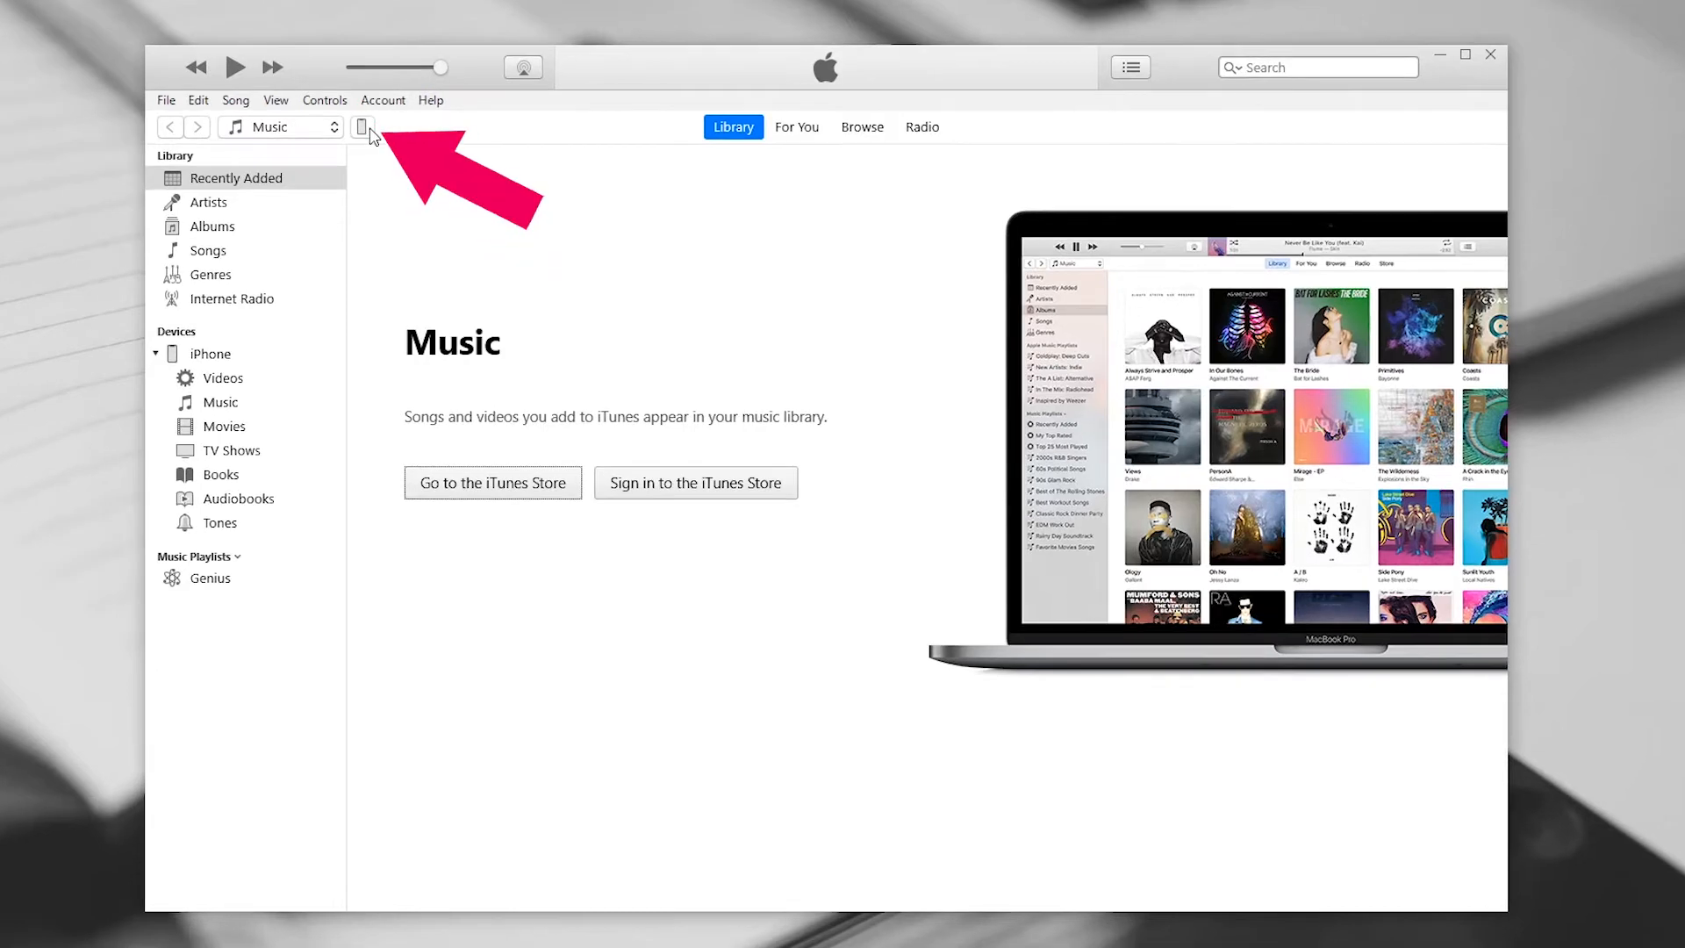
- Show the connected iPhone XR's summary page with its backup settings in iTunes
click(367, 126)
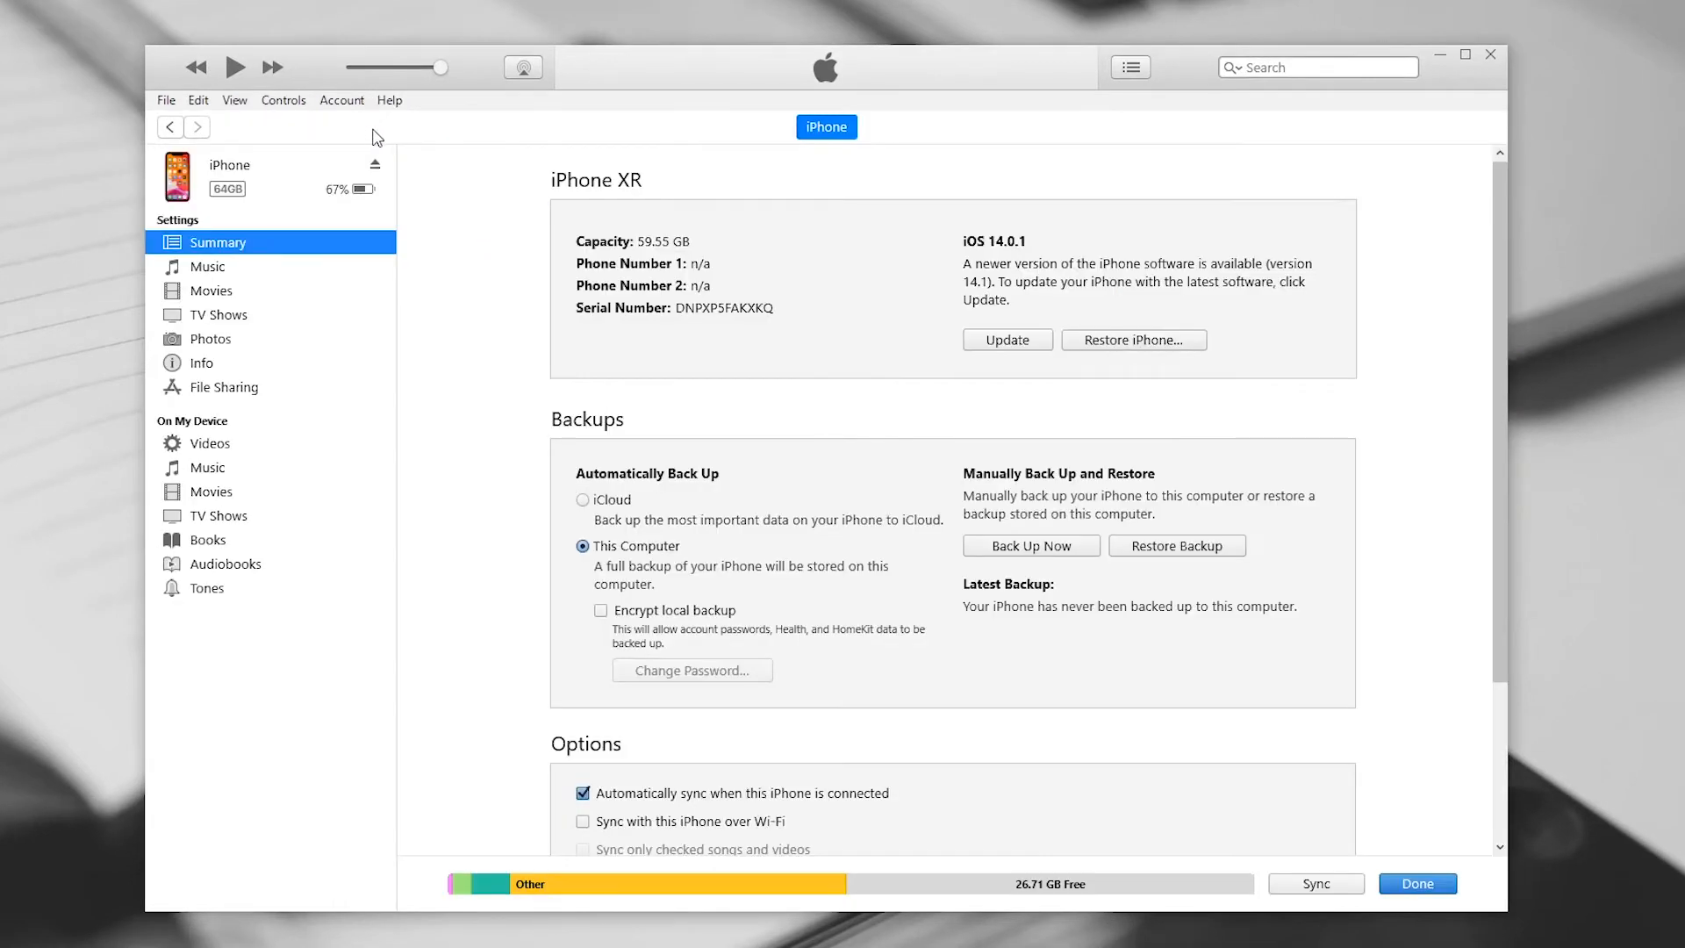
mouse_move(567, 345)
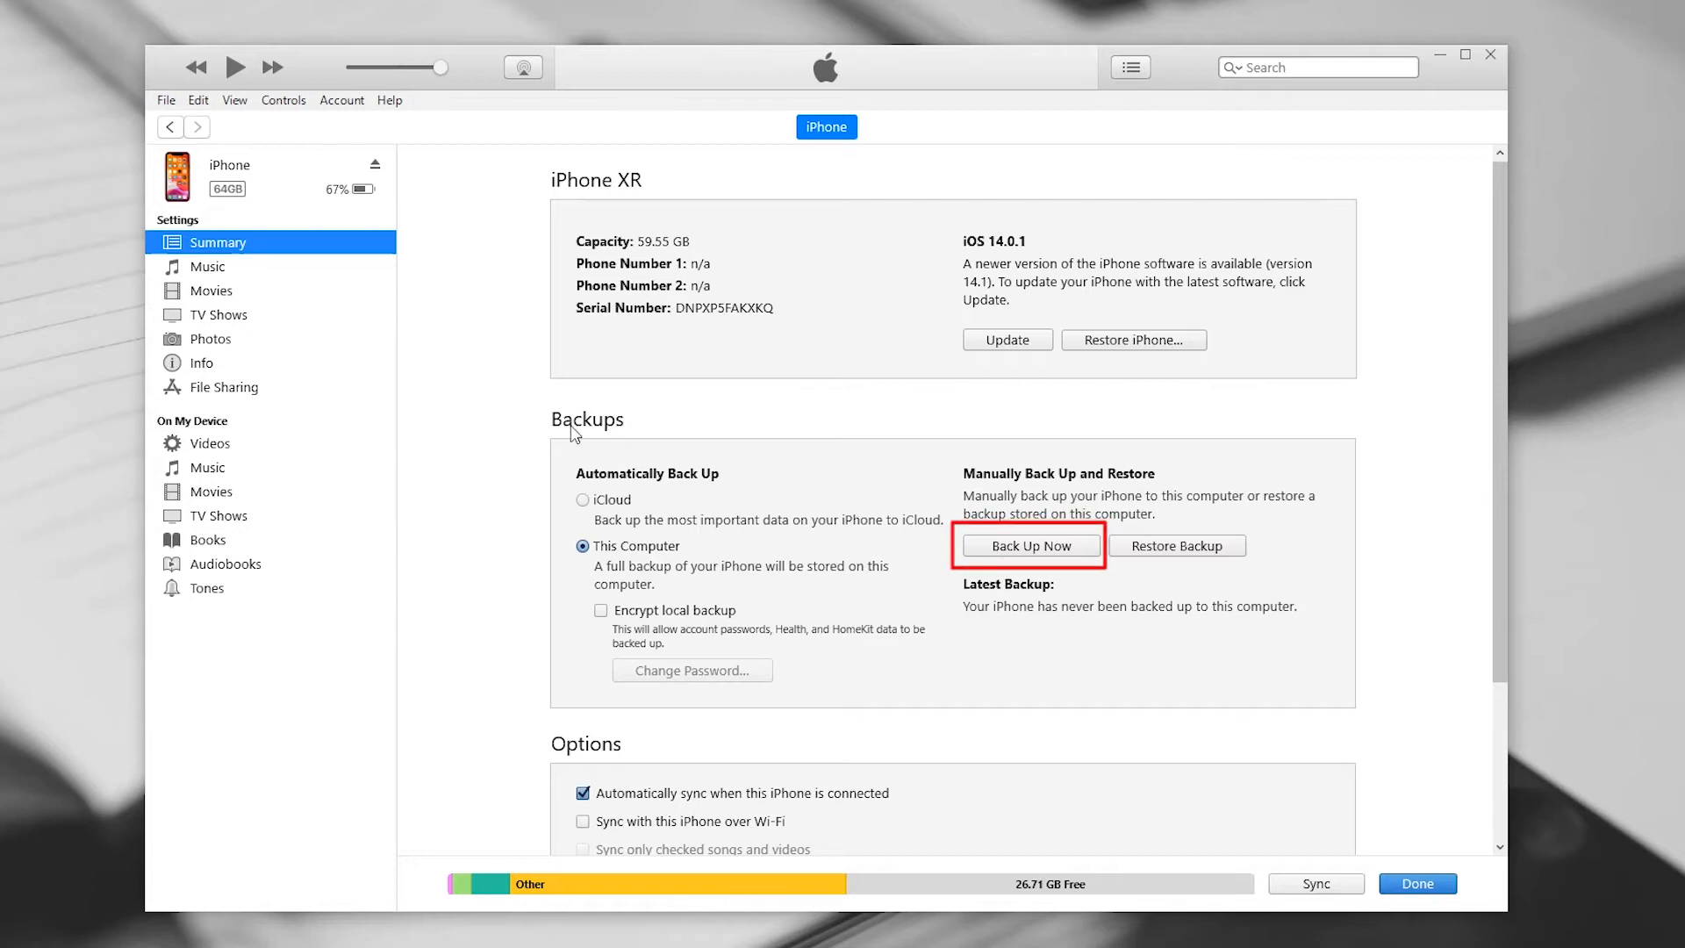
mouse_move(1016, 553)
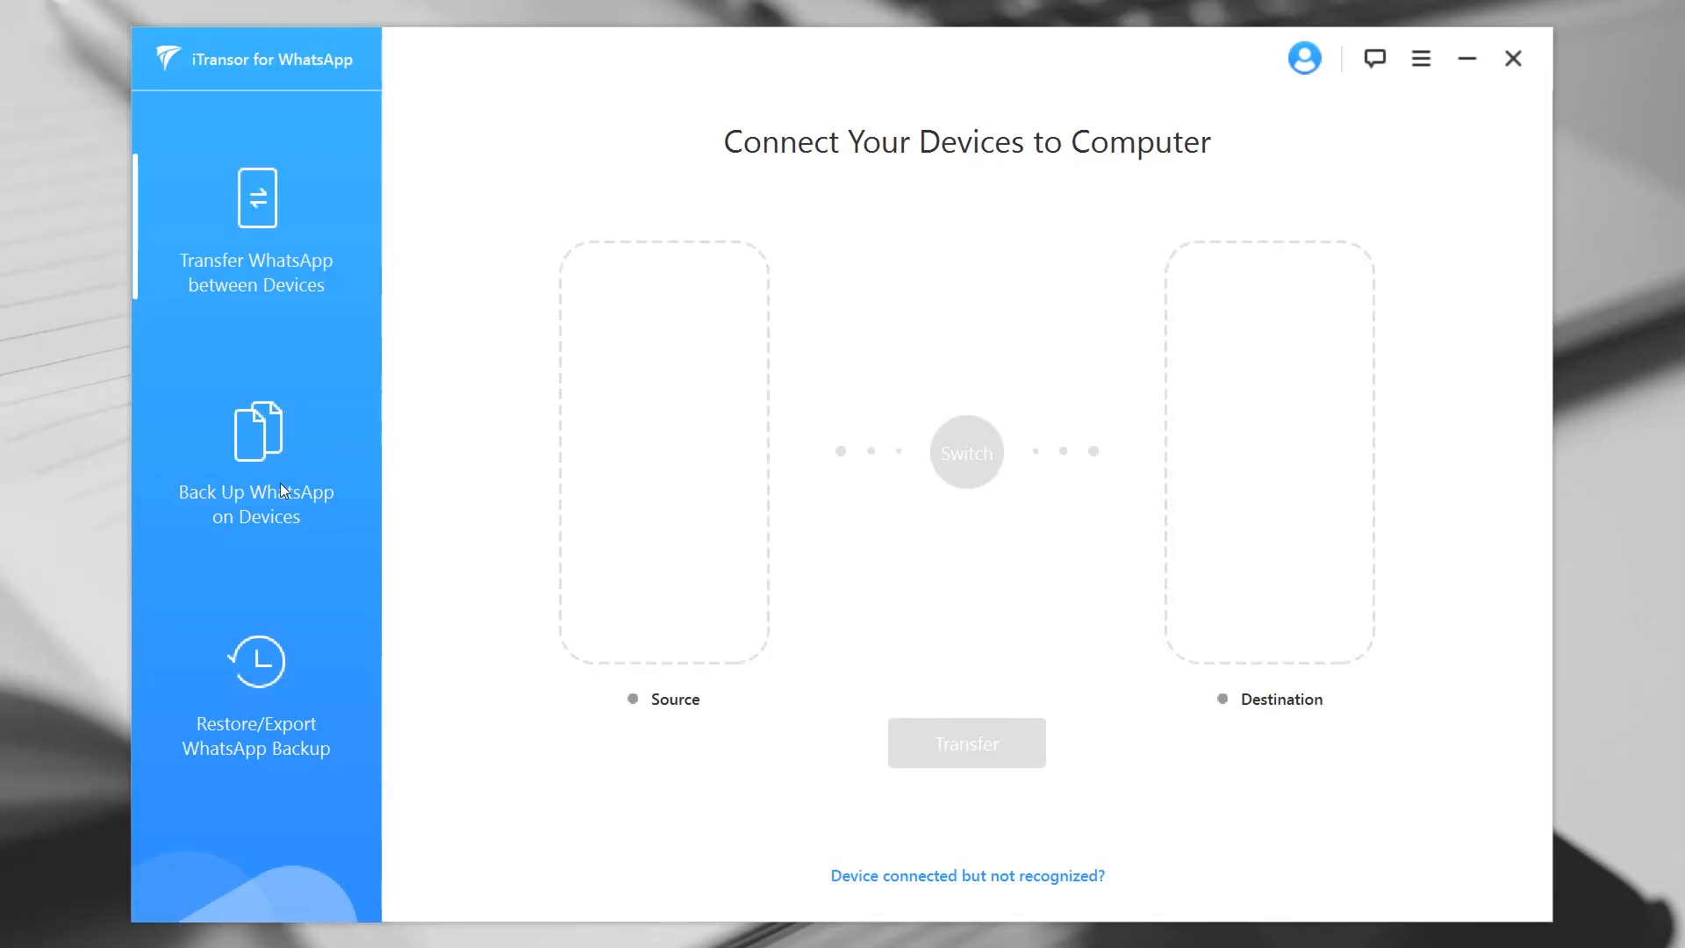
- Back up the connected iPhone's WhatsApp Messenger data to the computer, then head to Restore/Export
click(256, 441)
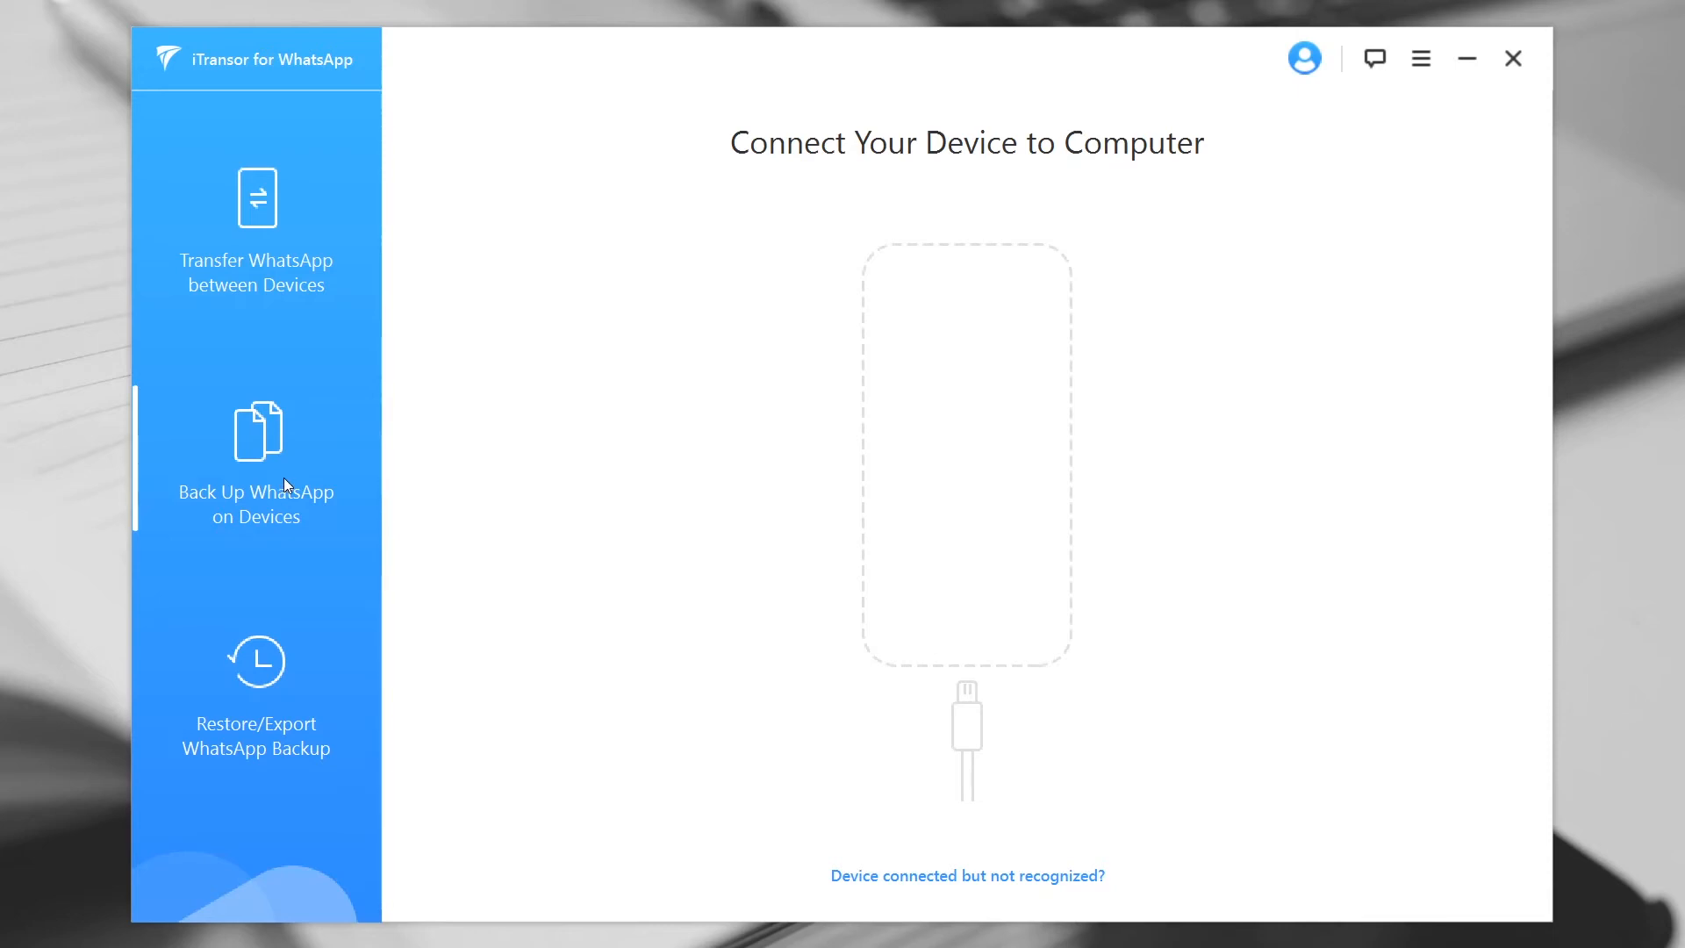
click(256, 469)
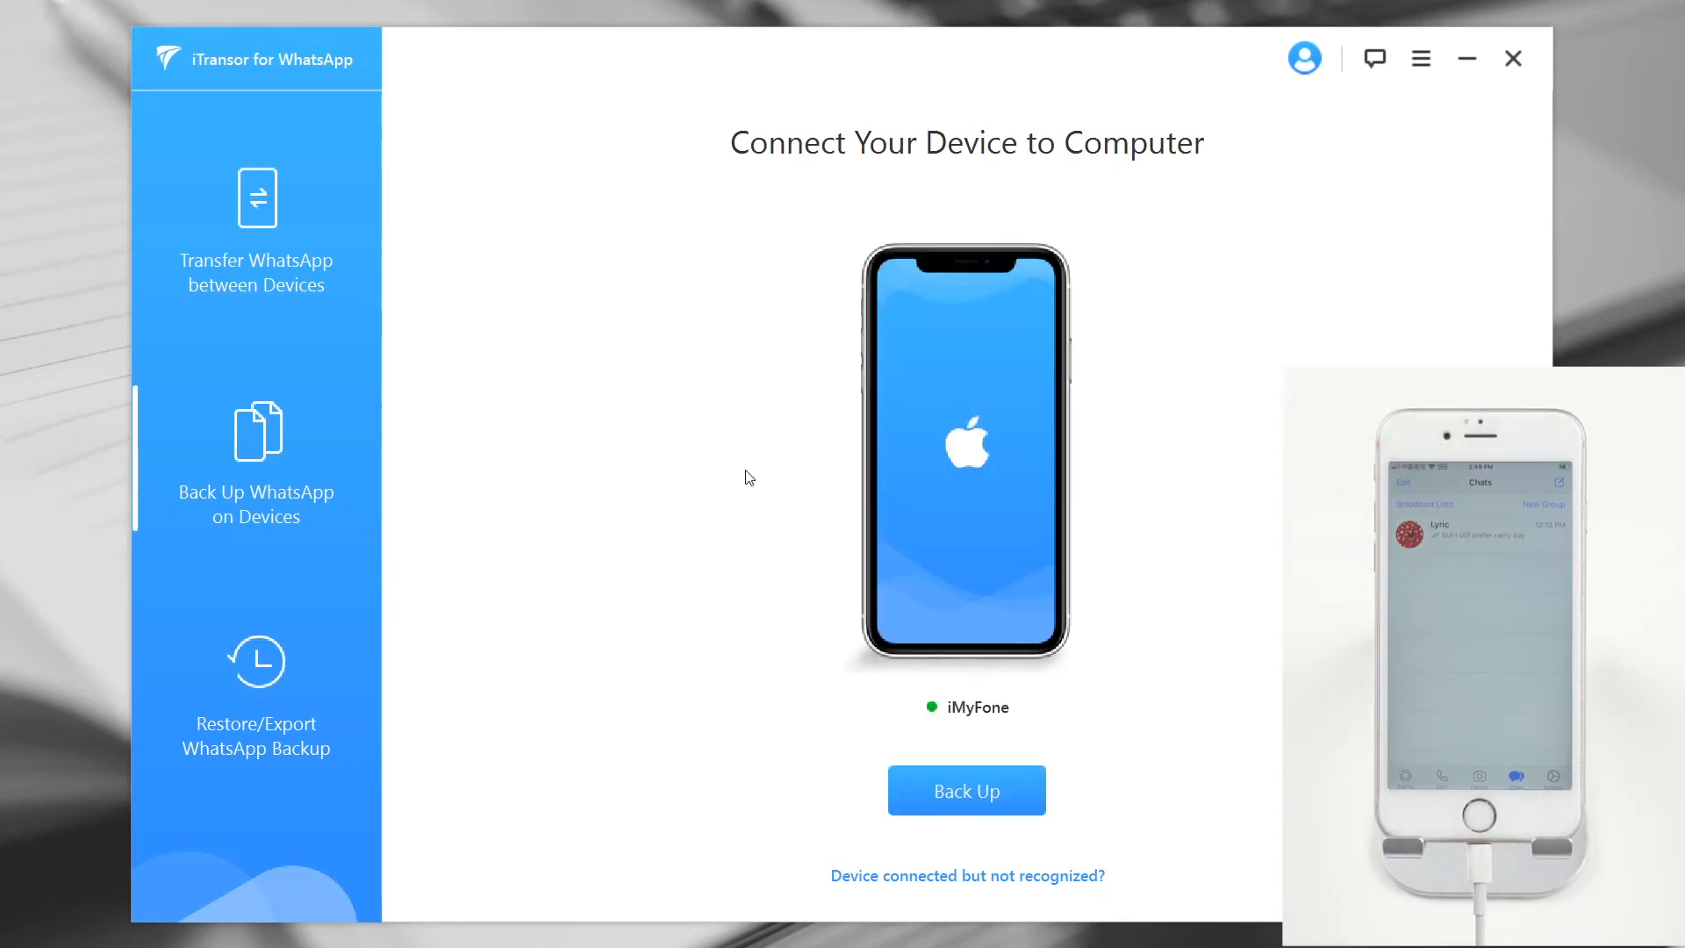
click(966, 790)
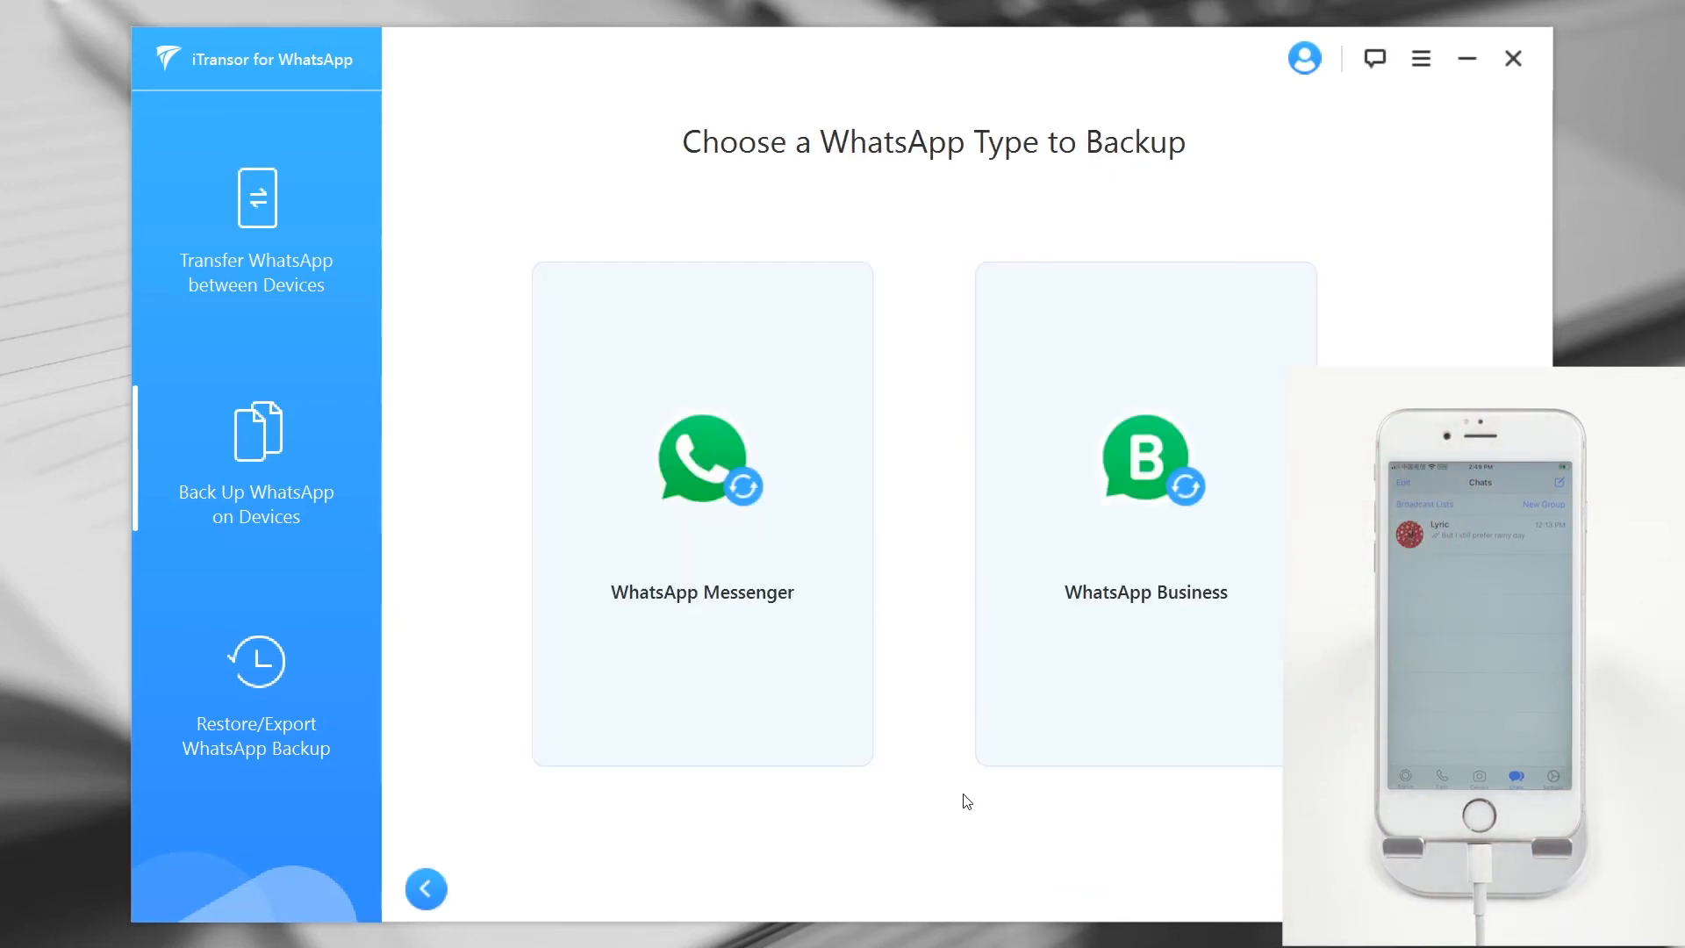
click(702, 511)
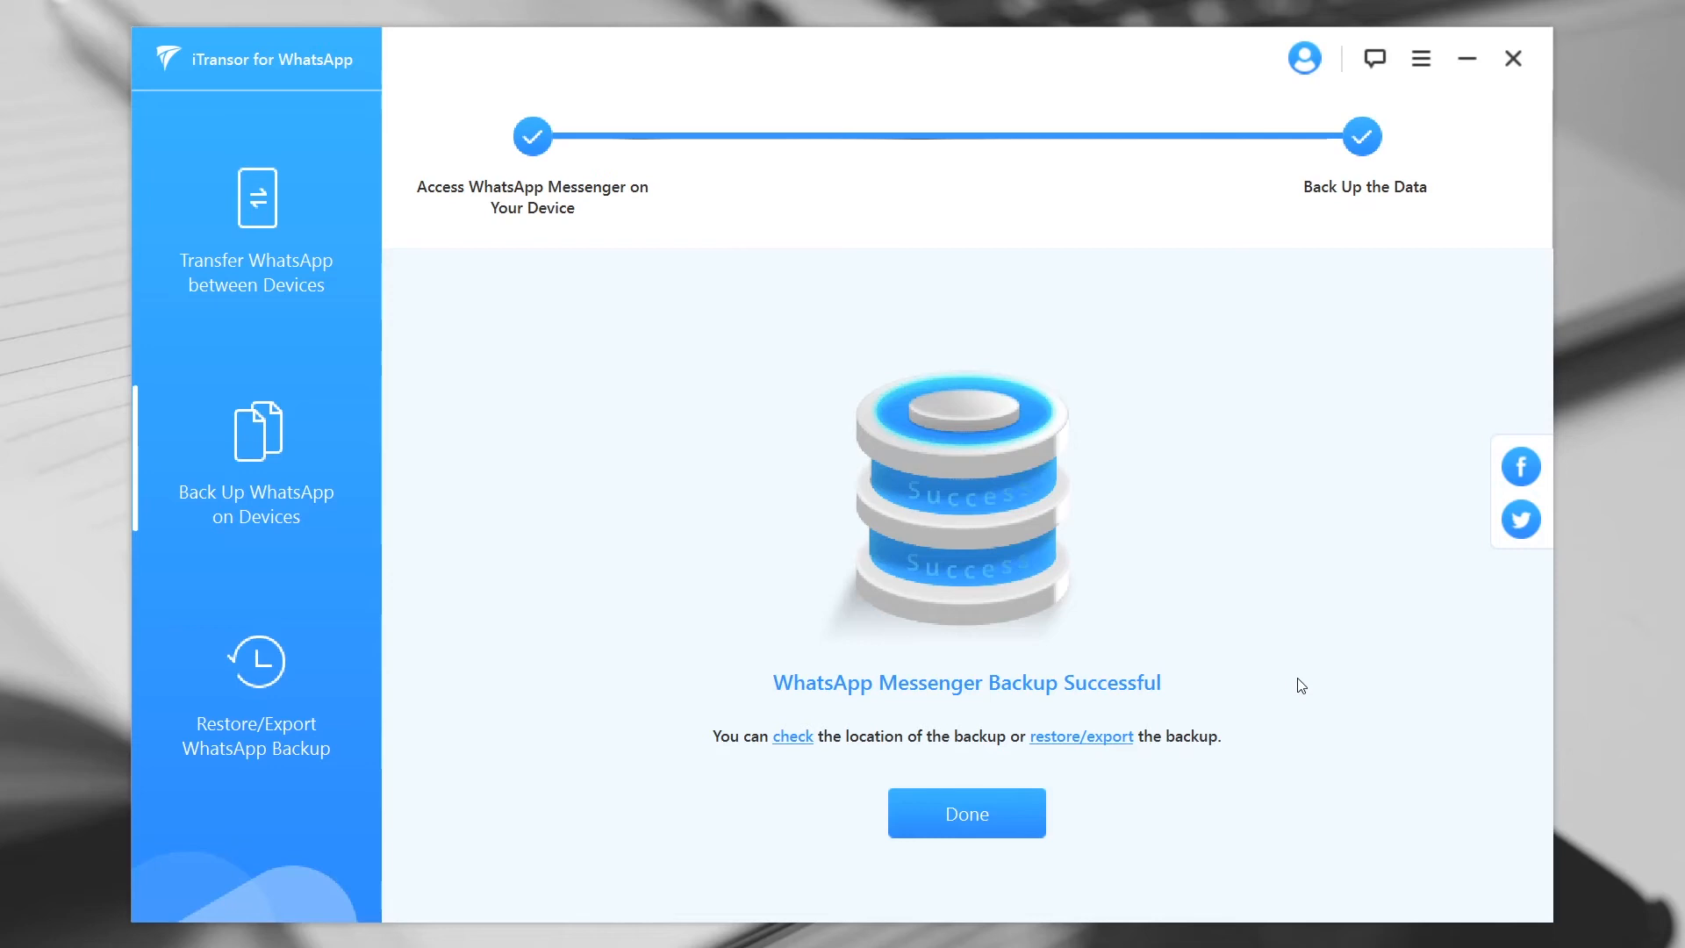
click(256, 694)
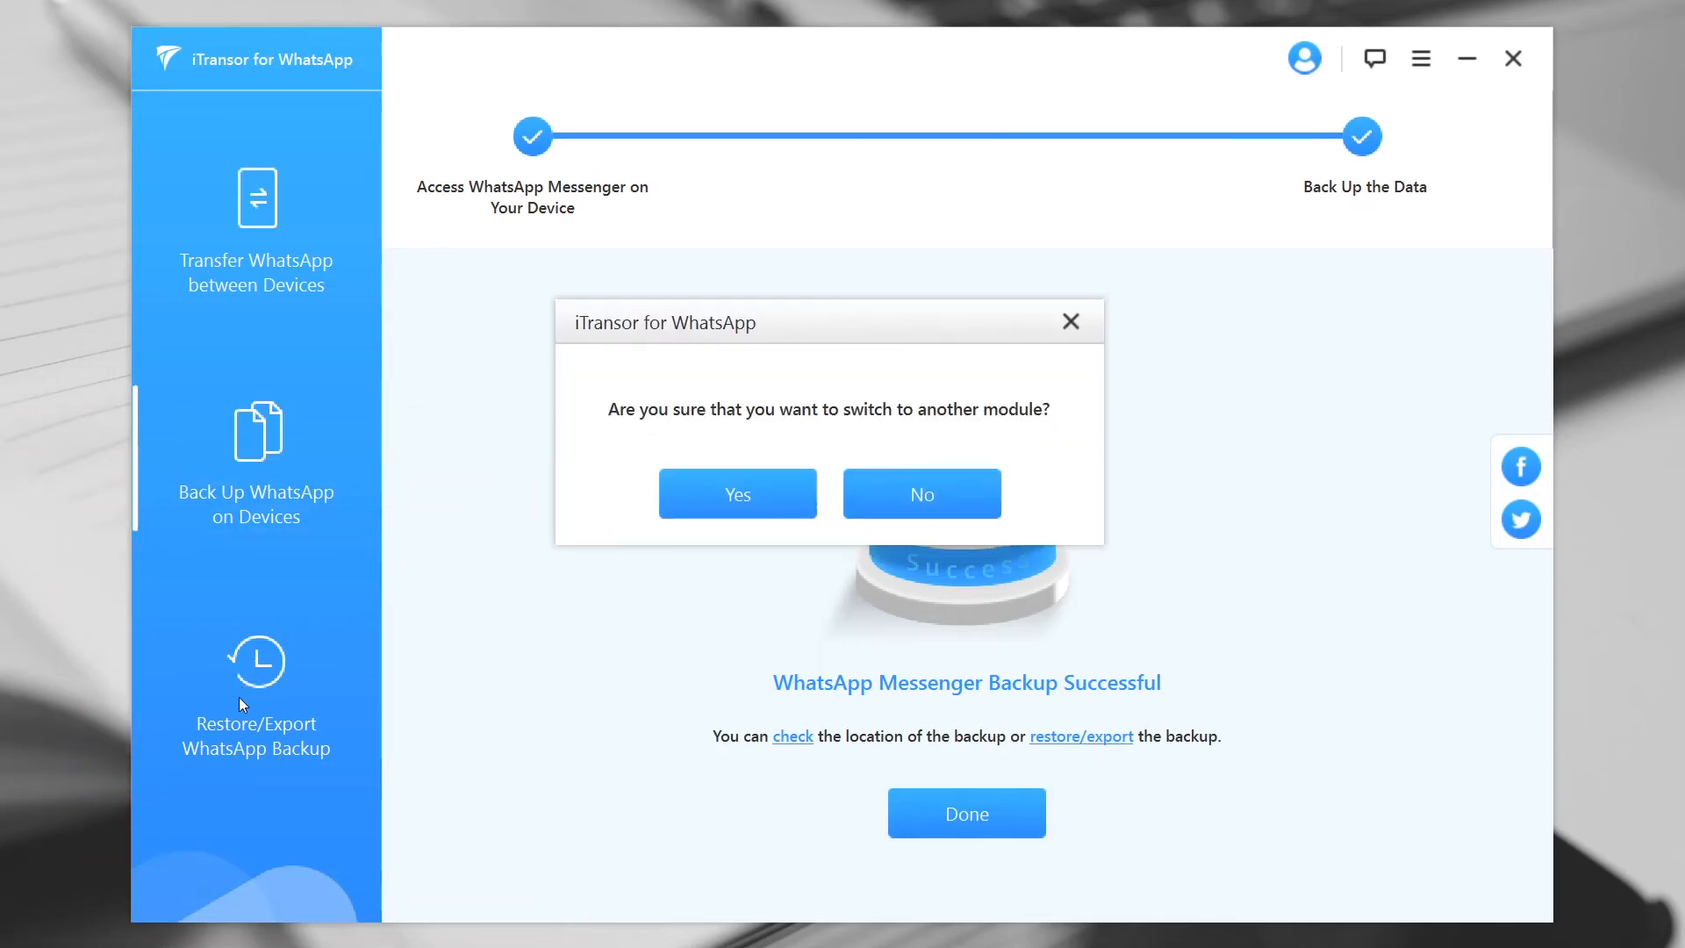
- Confirm the module switch and preview the 10-22-2020 backup's Lyric chat for export to computer
click(738, 495)
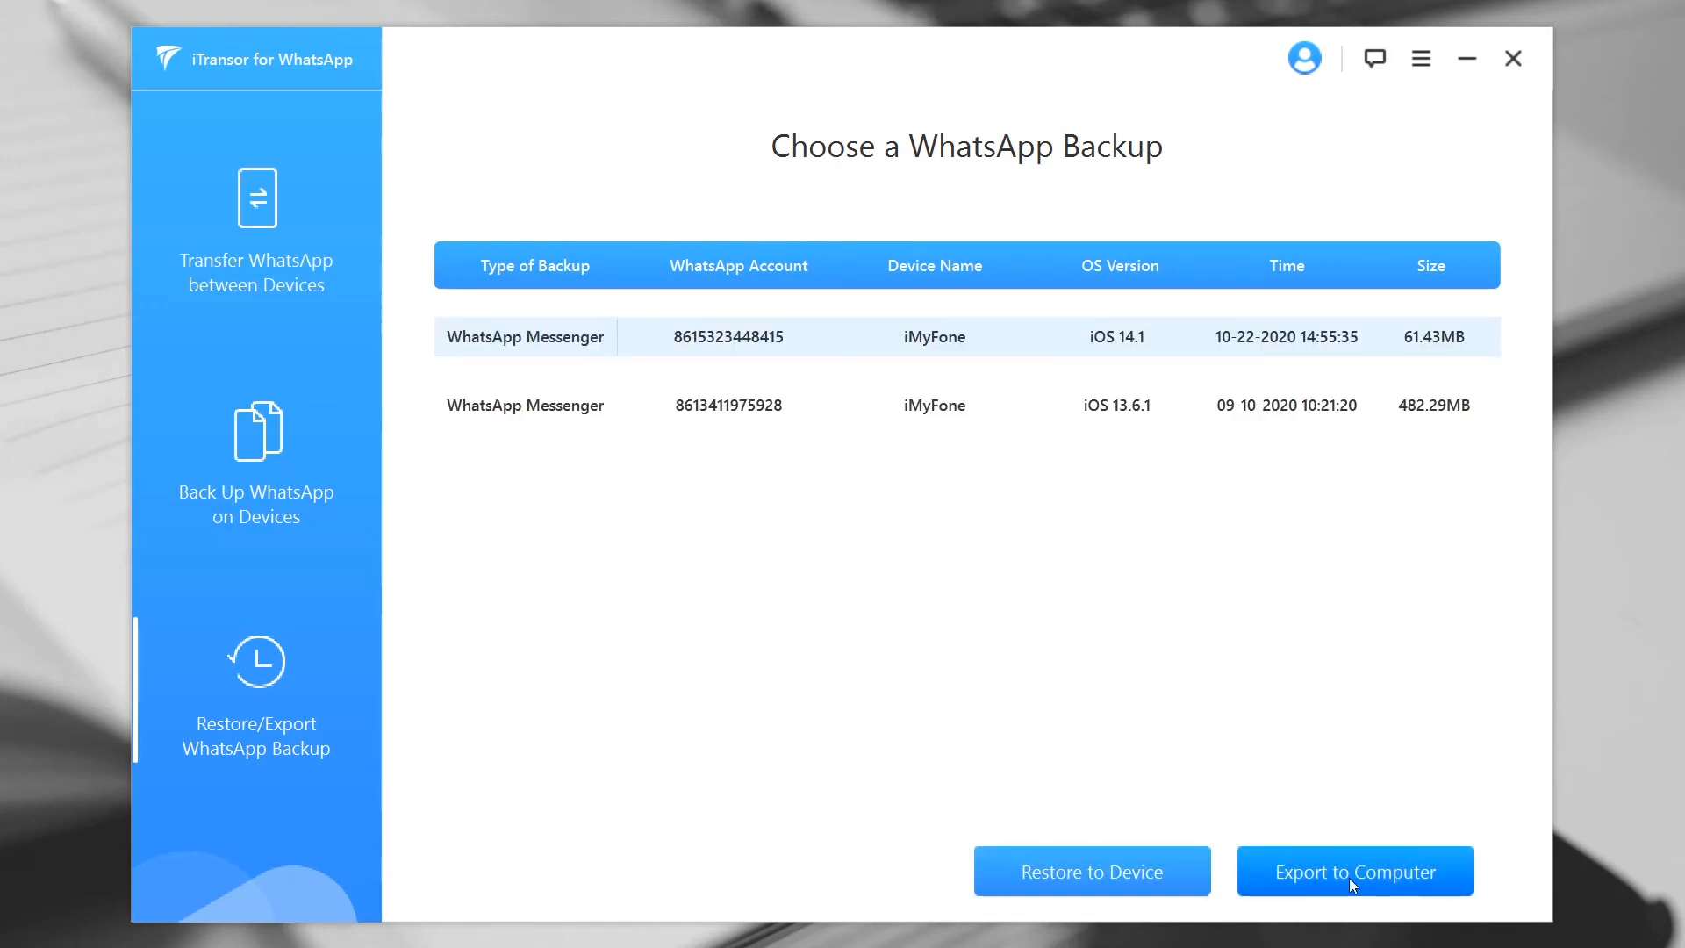
click(1354, 870)
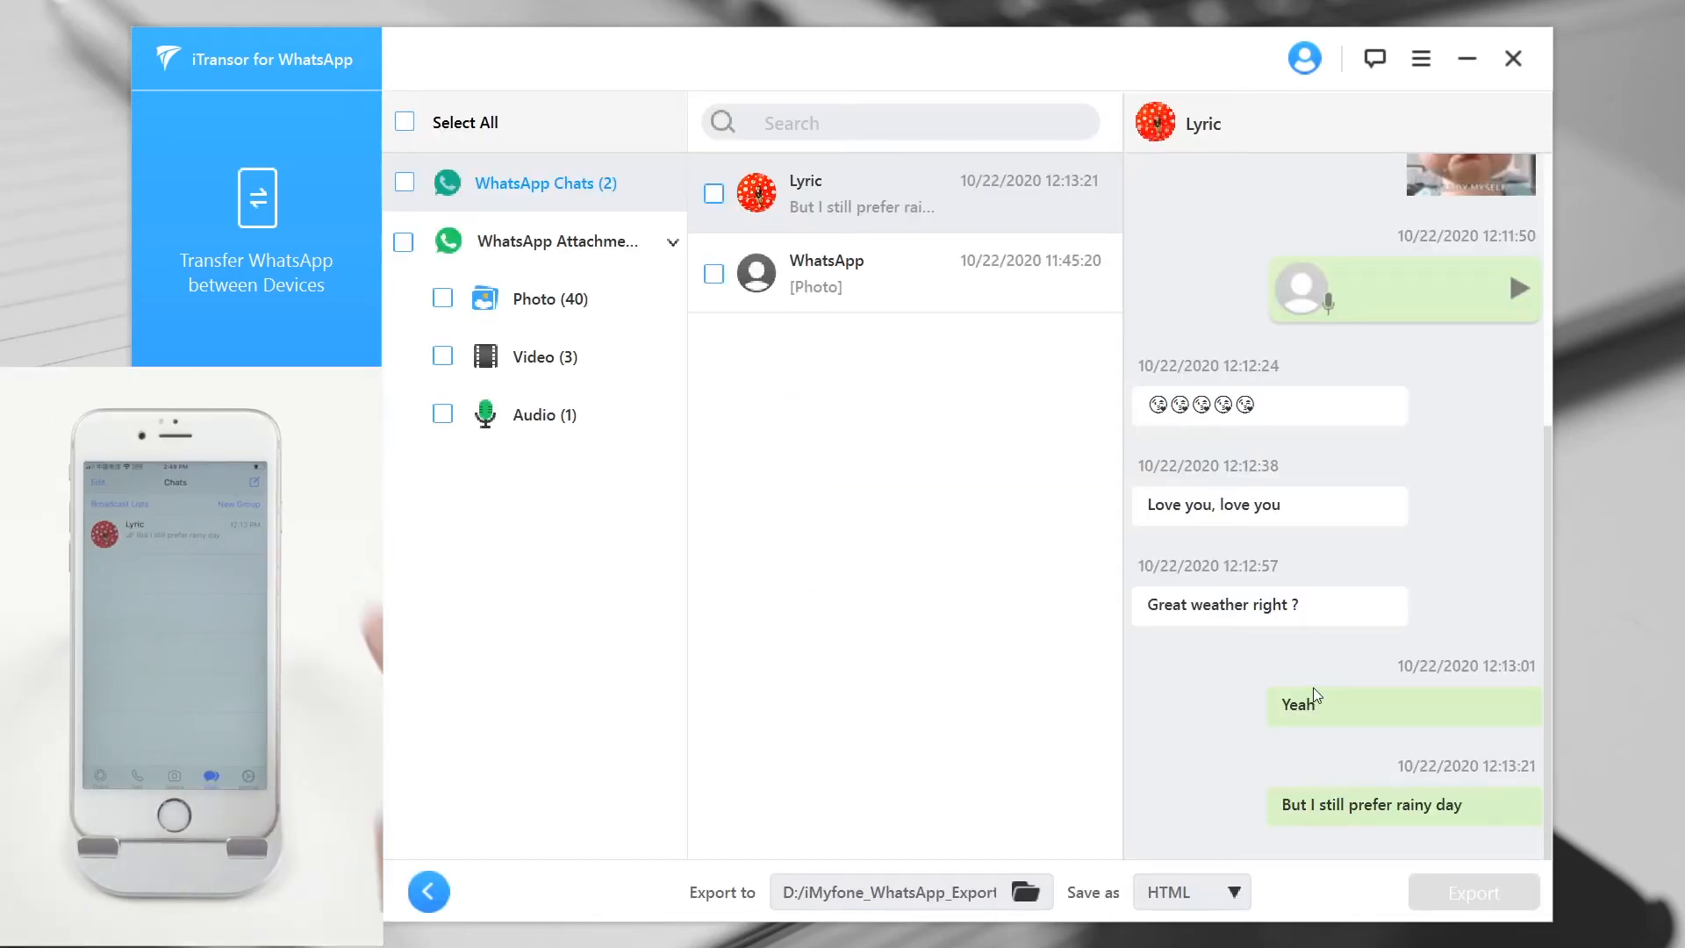
scroll(up, 3)
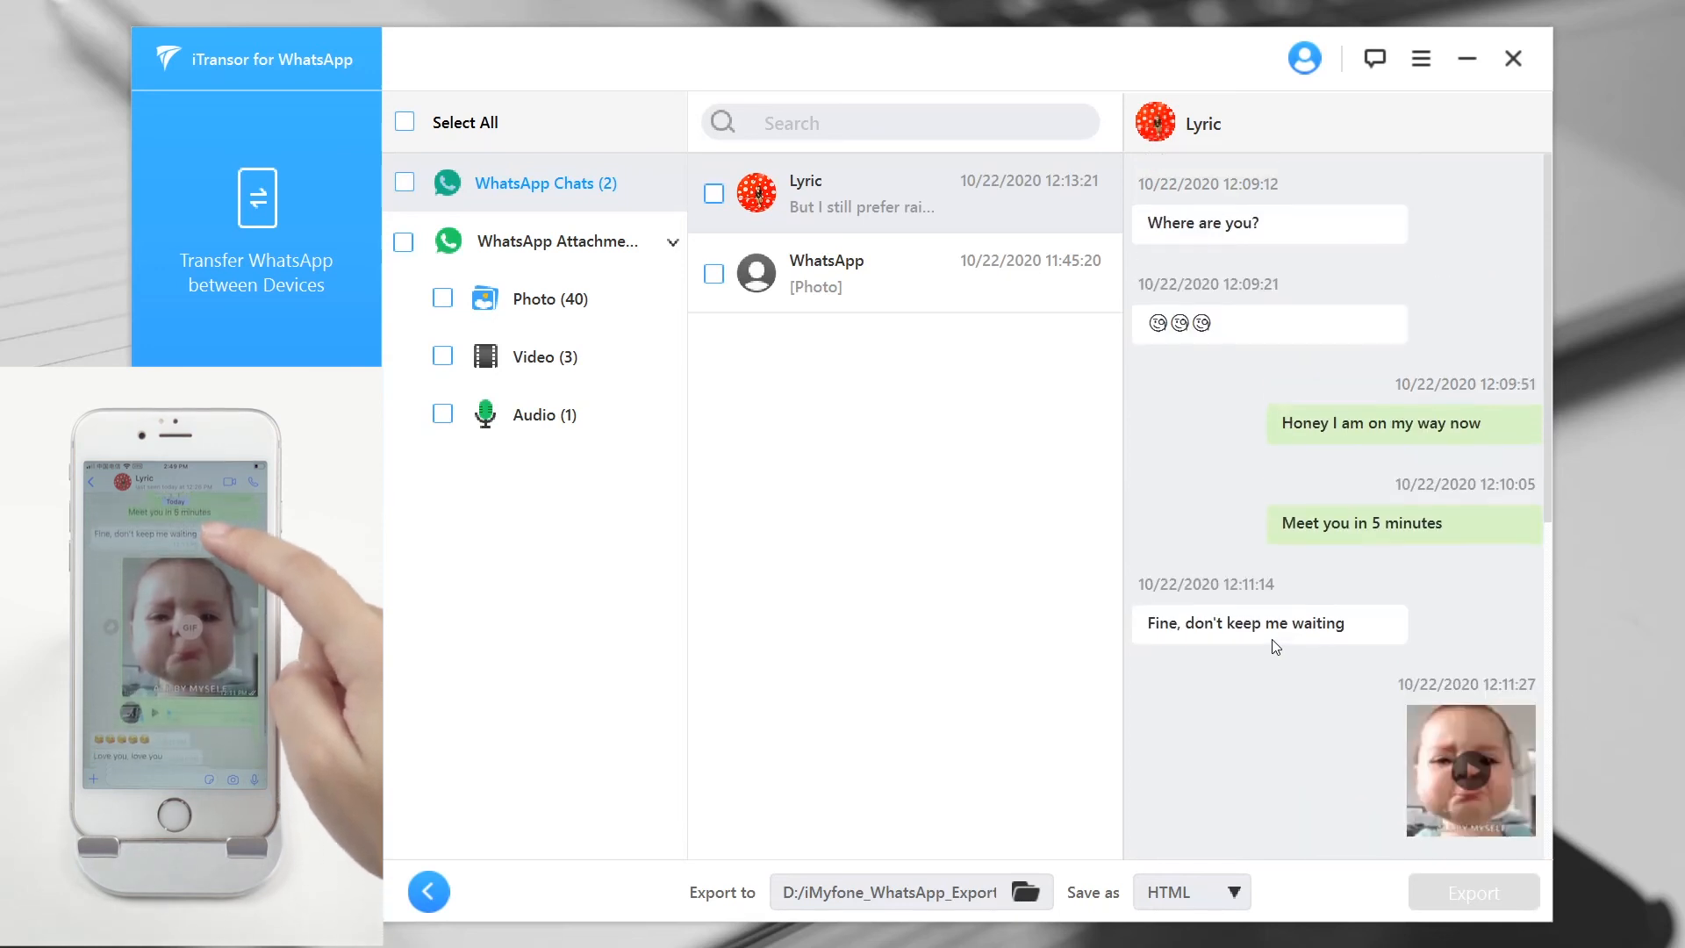
scroll(down, 3)
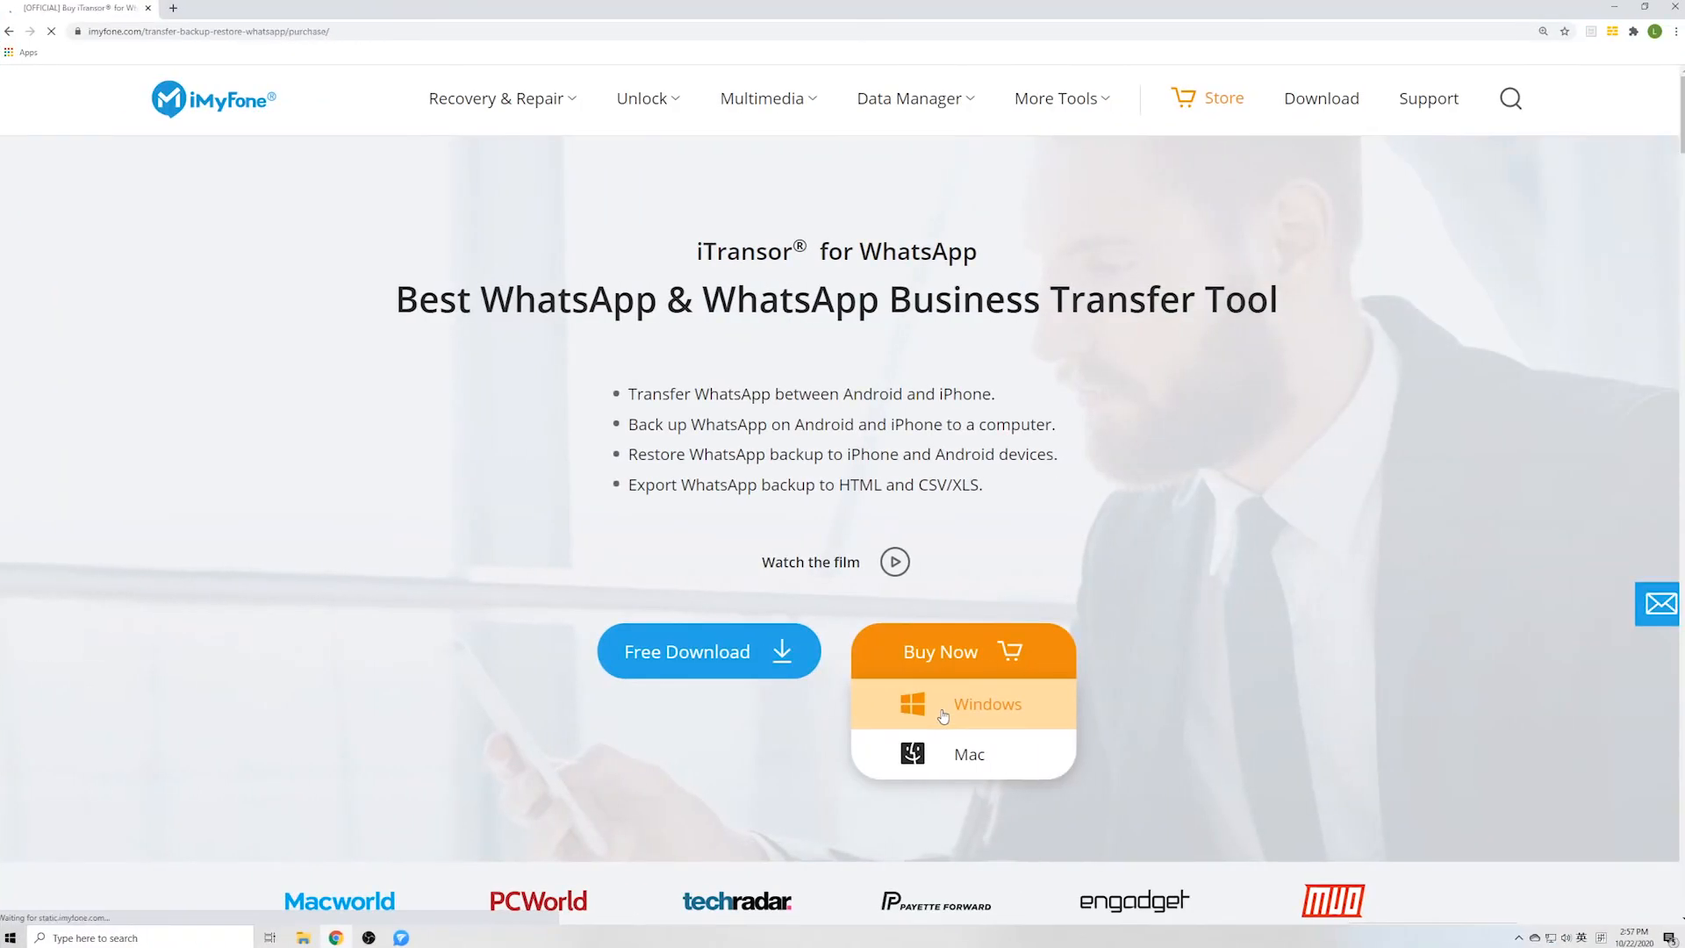
- Choose the Windows version of iTransor for WhatsApp under Buy Now
click(986, 704)
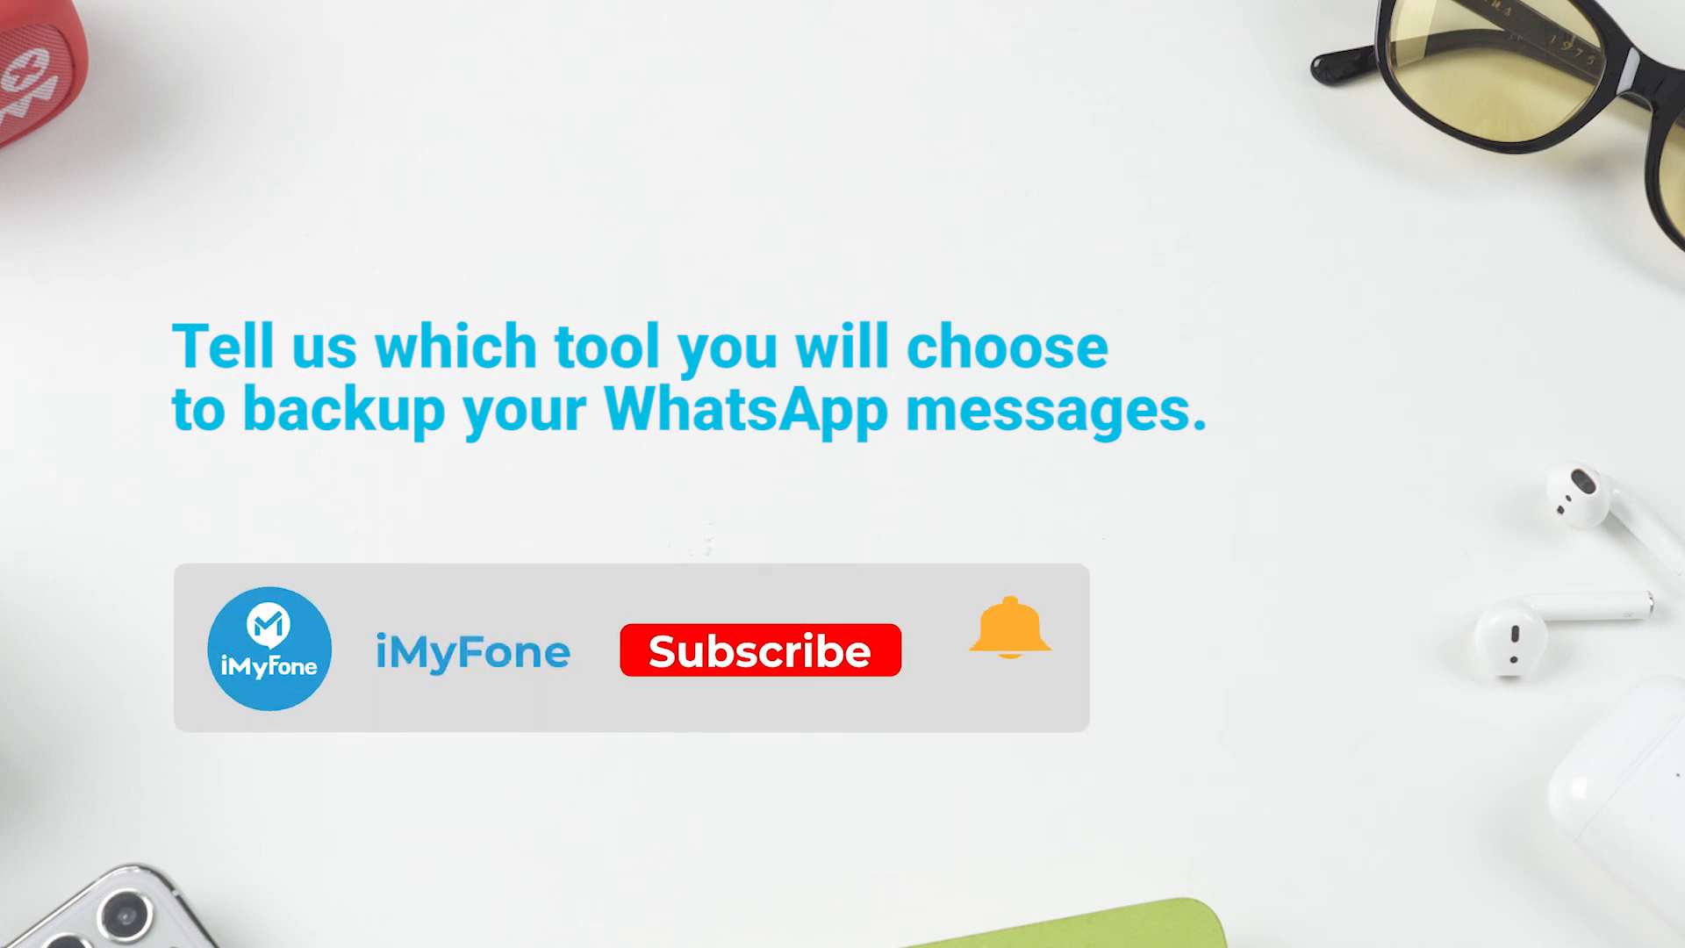
click(760, 650)
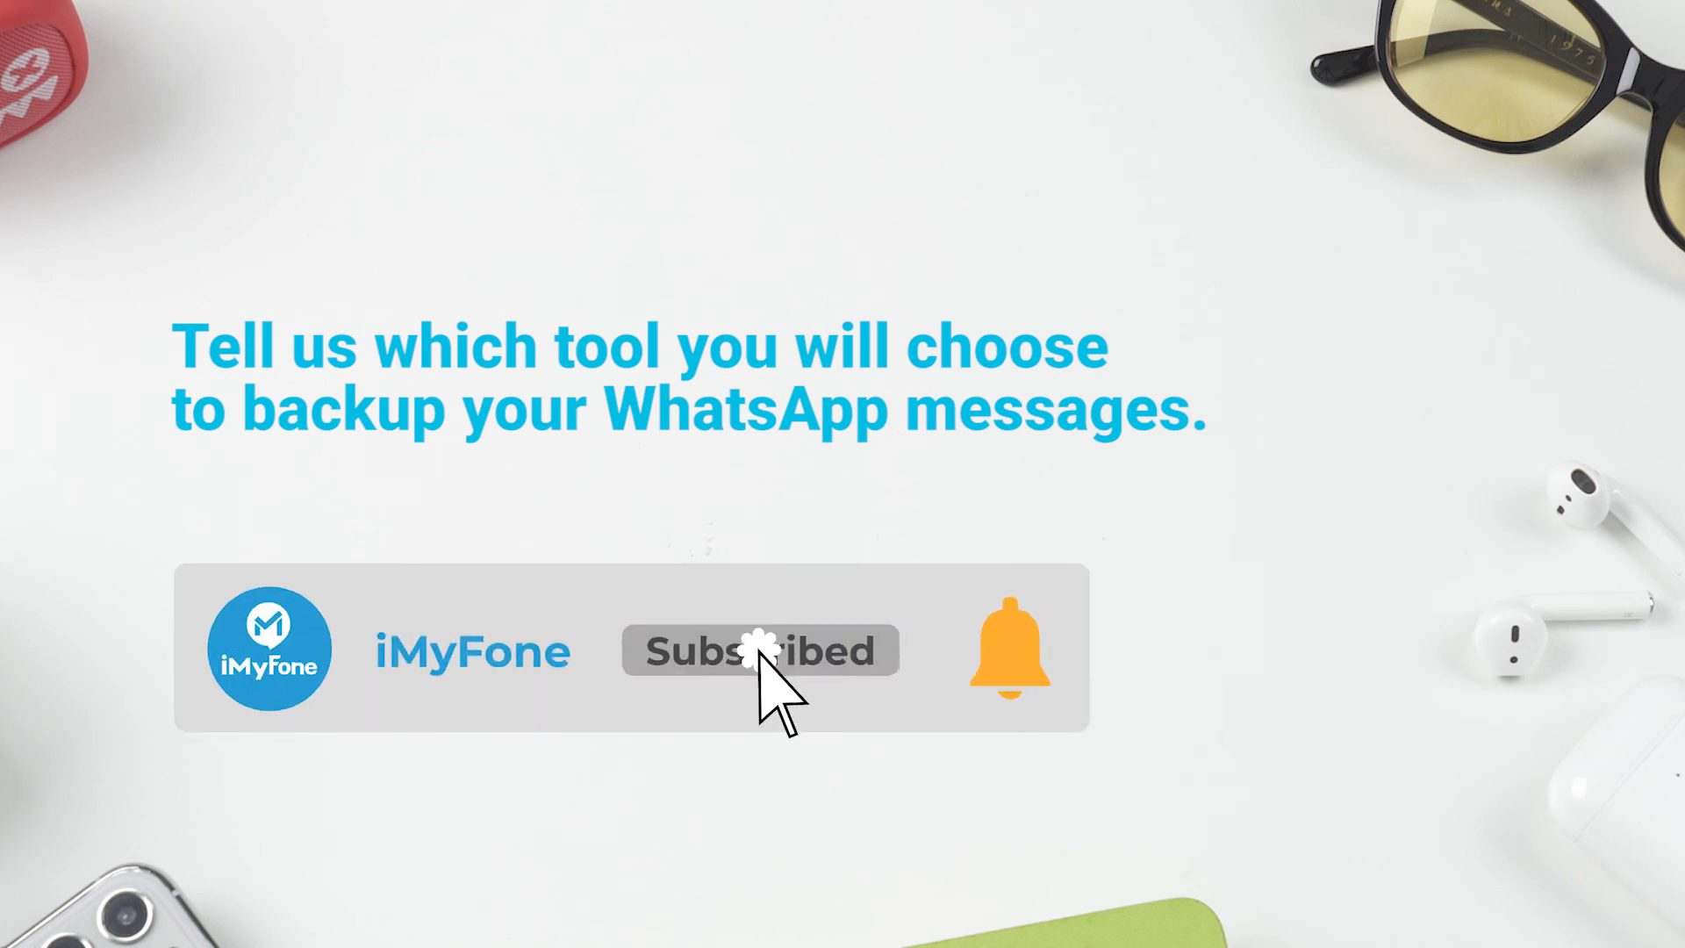